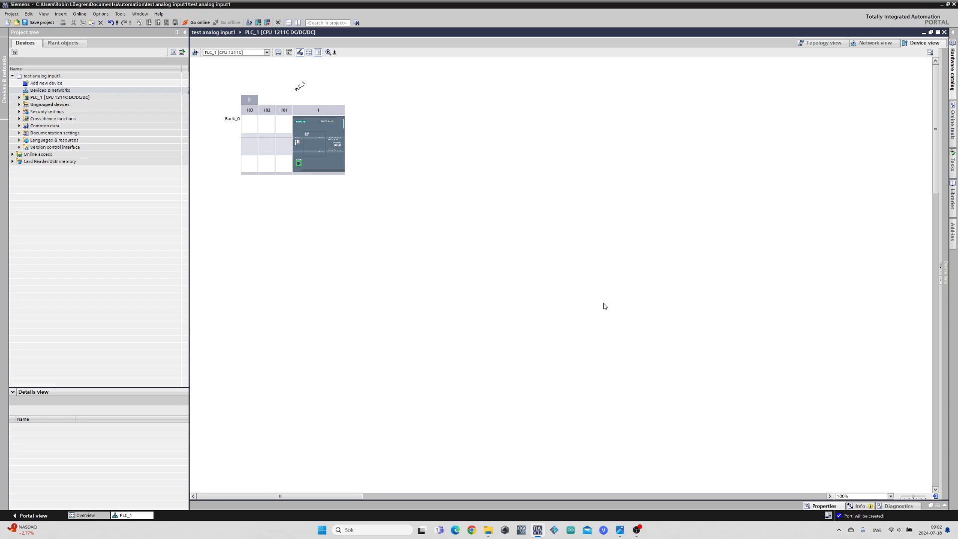
{"action": "mouse_move", "coordinate": [510, 255]}
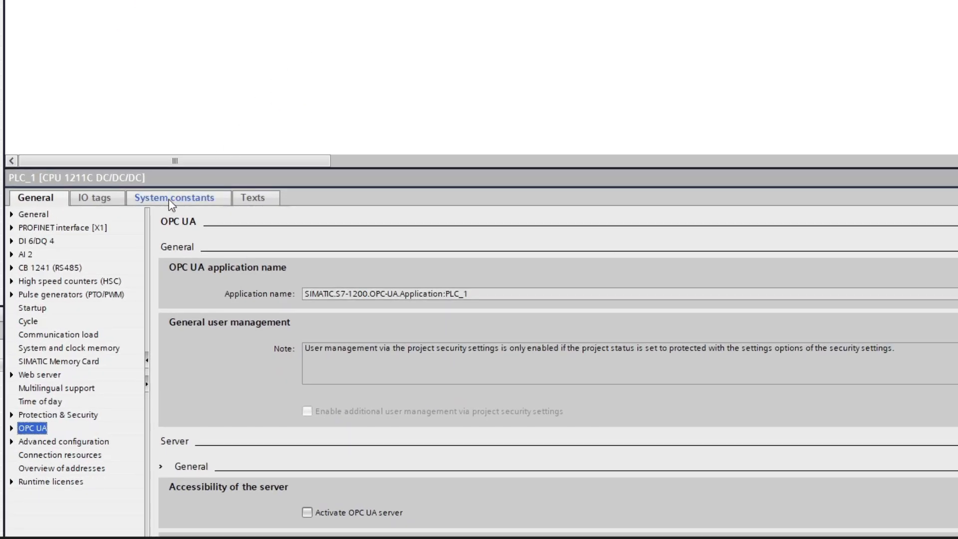
- Inspect the Channel0 settings of the AI 2 analog input
{"action": "left_click", "coordinate": [26, 254]}
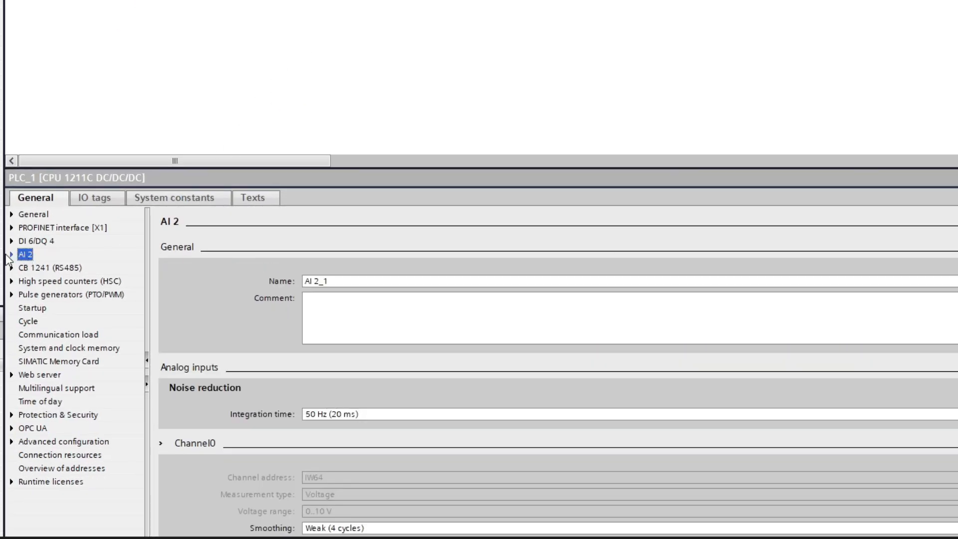
{"action": "left_click", "coordinate": [11, 254]}
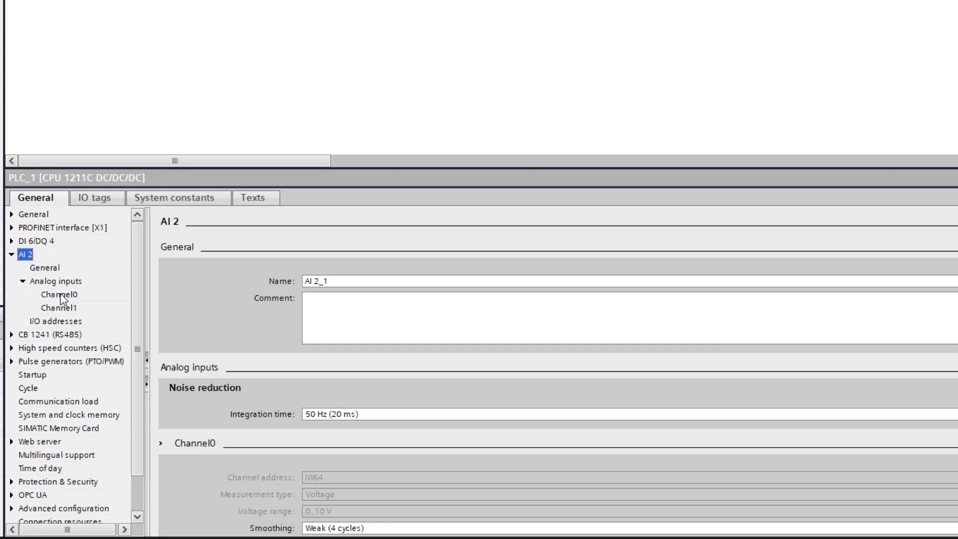
{"action": "left_click", "coordinate": [56, 294]}
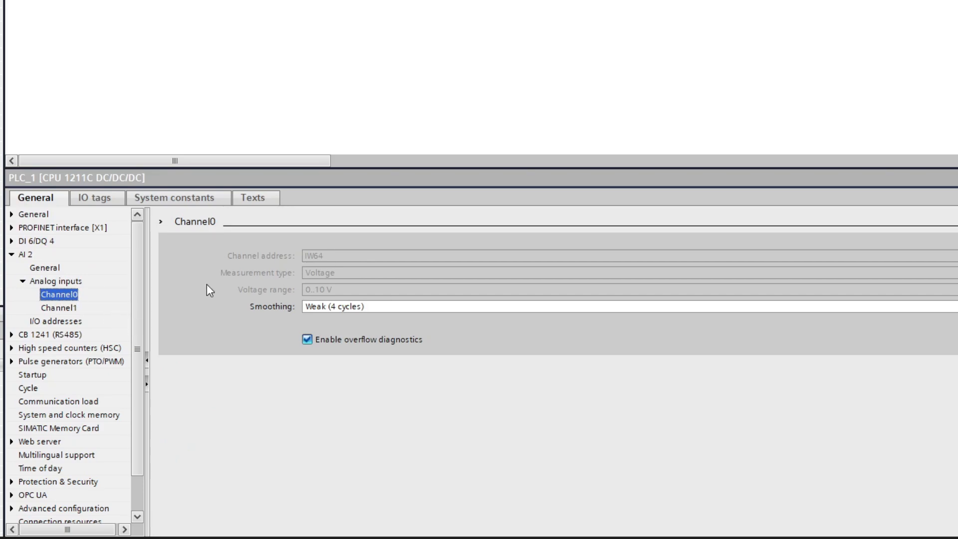
{"action": "mouse_move", "coordinate": [237, 250]}
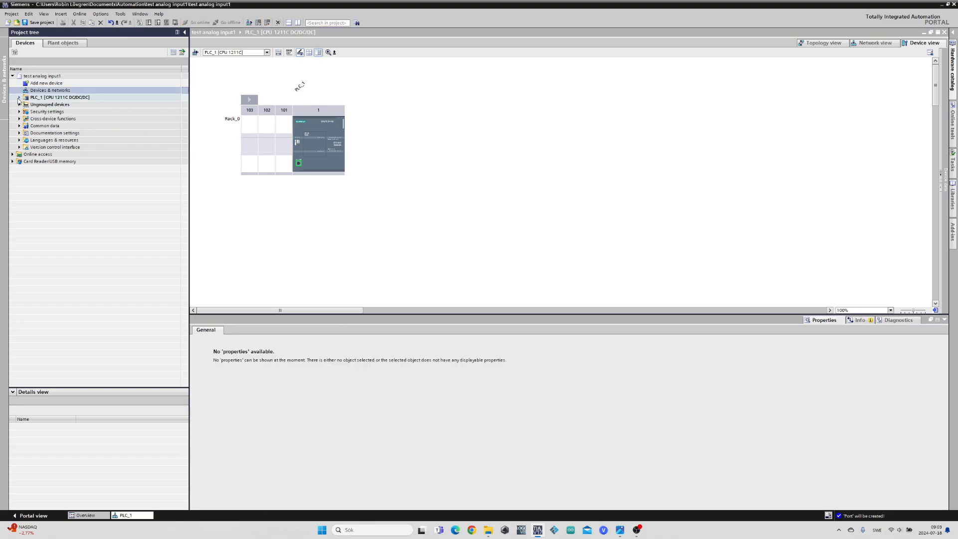
- Open the PLC_1 Main [OB1] block and hide the Inspector window
{"action": "left_click", "coordinate": [19, 97]}
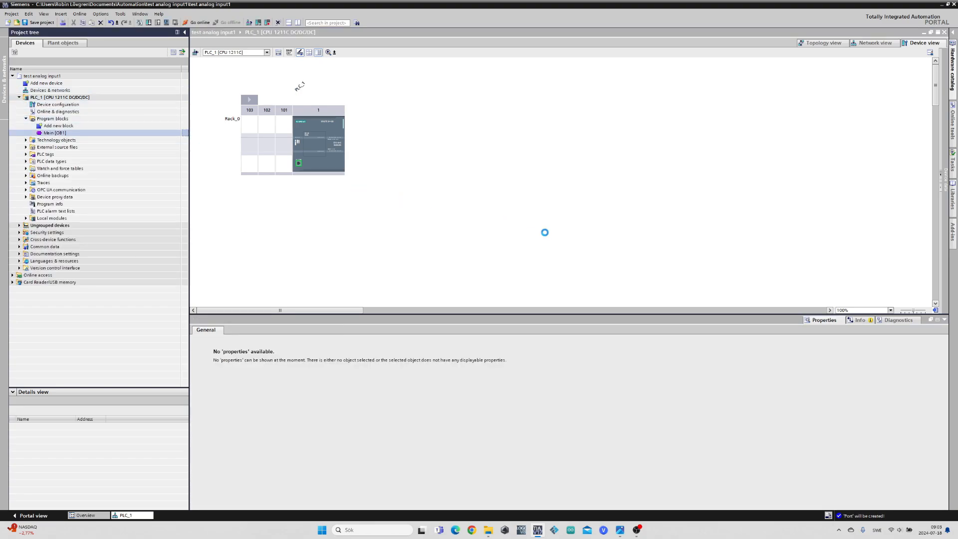
{"action": "double_click", "coordinate": [55, 133]}
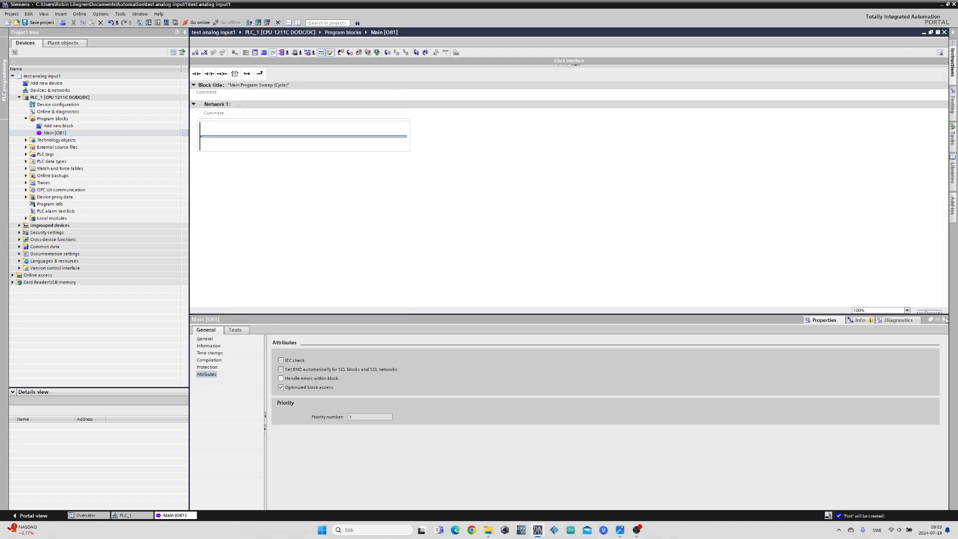
{"action": "left_click", "coordinate": [945, 319]}
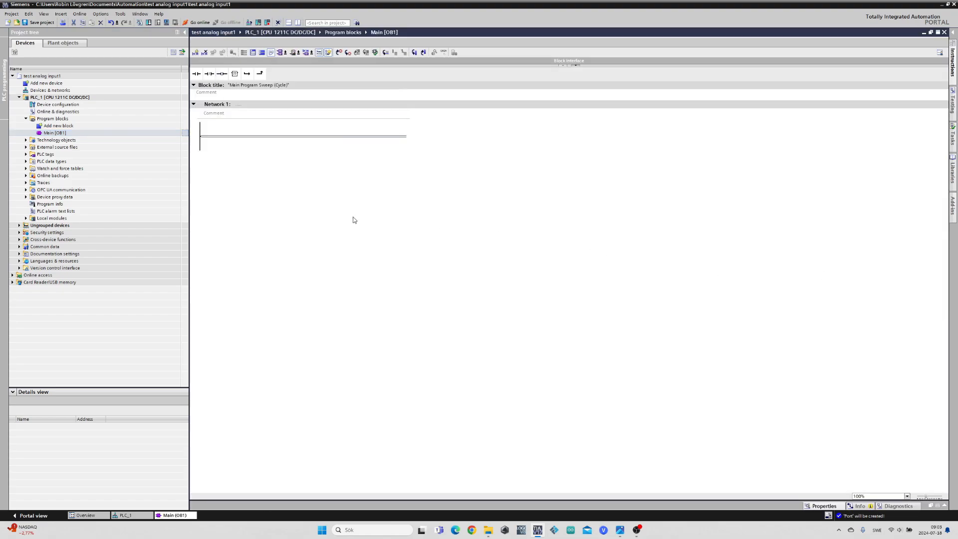
{"action": "mouse_move", "coordinate": [345, 171]}
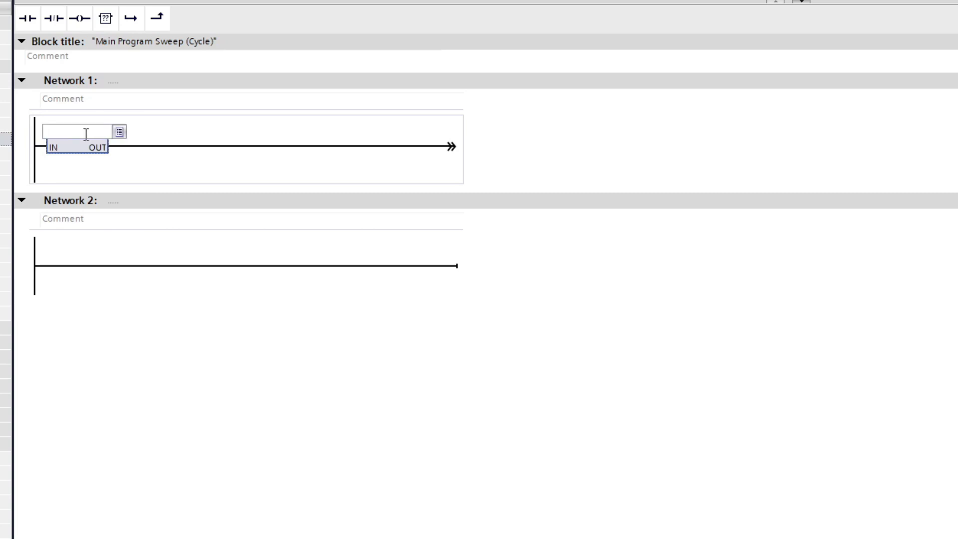
- Insert a NORM_X box in Network 1 with Int input and Real output types
{"action": "type", "text": "No"}
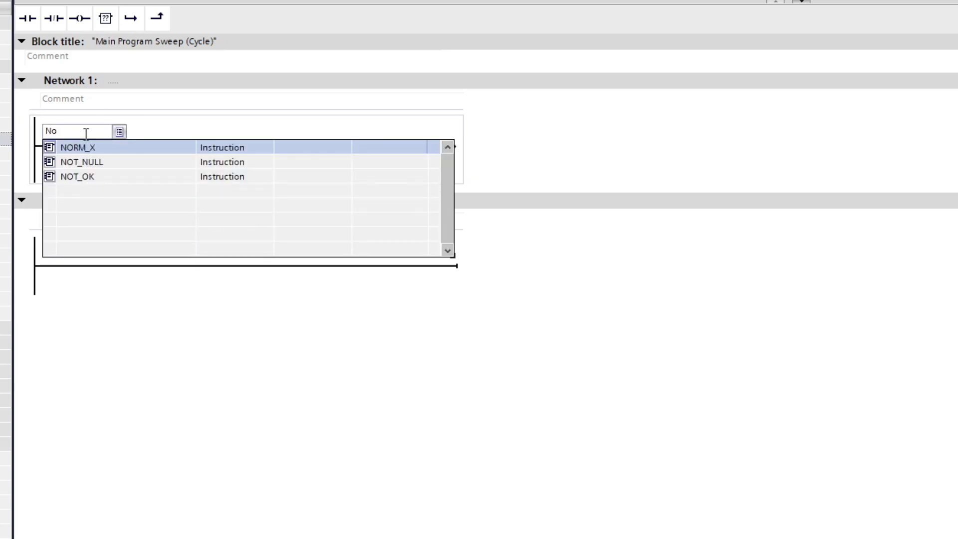
{"action": "double_click", "coordinate": [78, 147]}
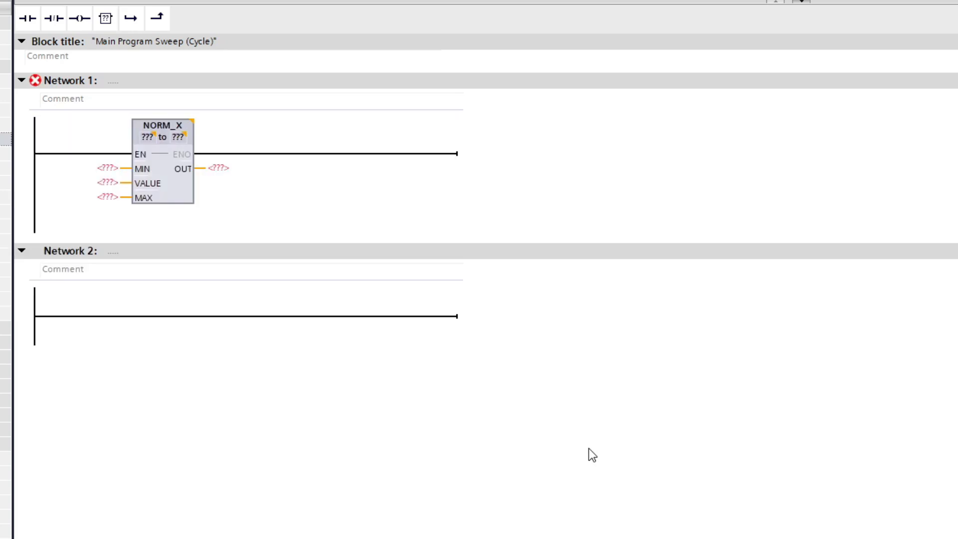
{"action": "mouse_move", "coordinate": [665, 371]}
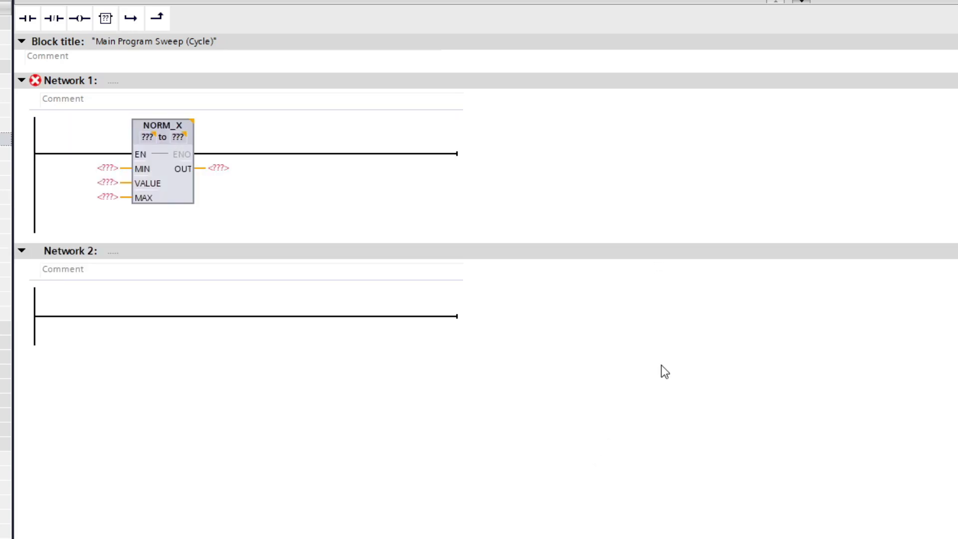
{"action": "left_click", "coordinate": [148, 136]}
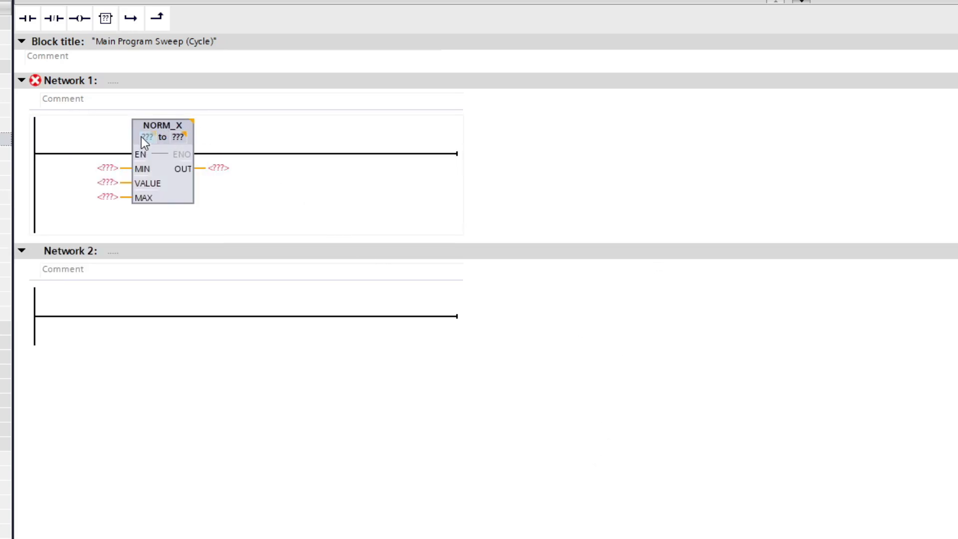
{"action": "left_click", "coordinate": [148, 137]}
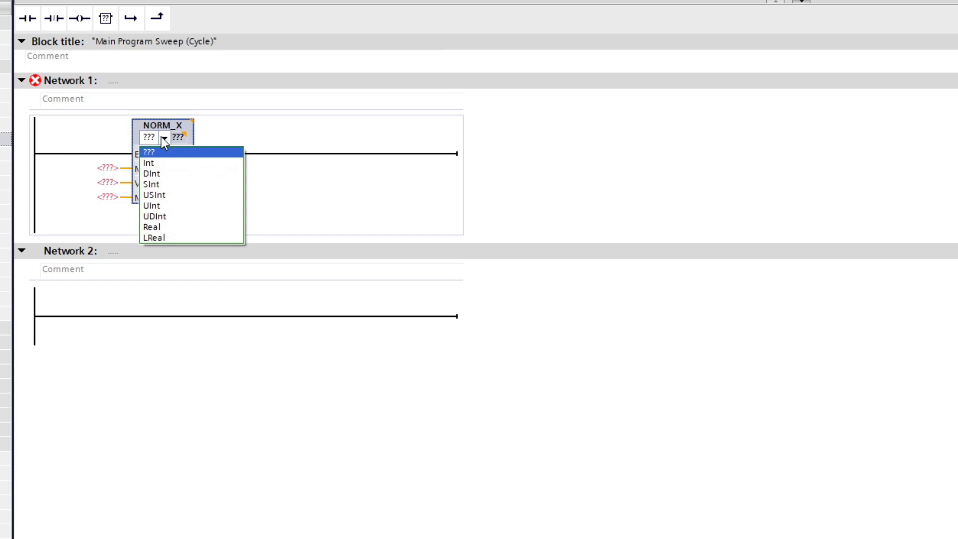
{"action": "left_click", "coordinate": [149, 163]}
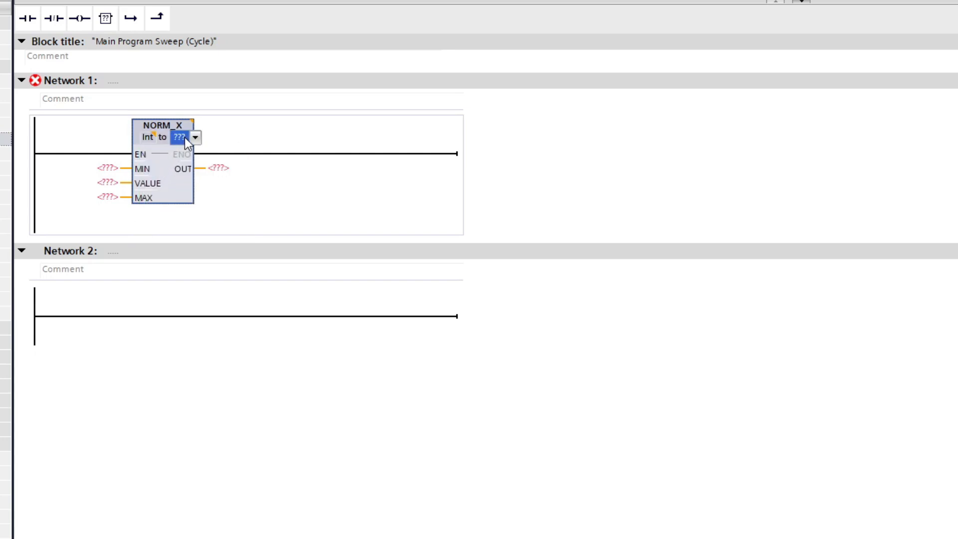
{"action": "left_click", "coordinate": [194, 138]}
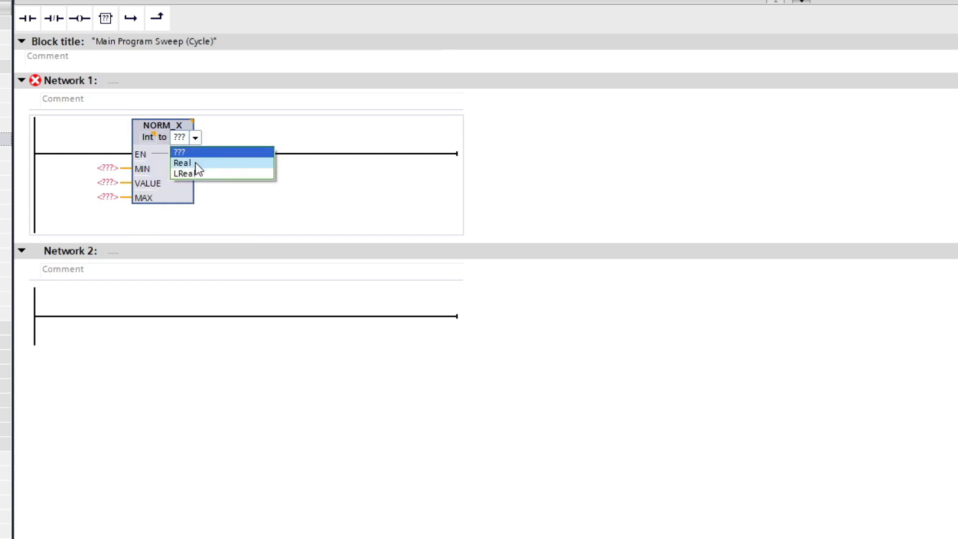
{"action": "left_click", "coordinate": [179, 163]}
{"action": "type", "text": "0"}
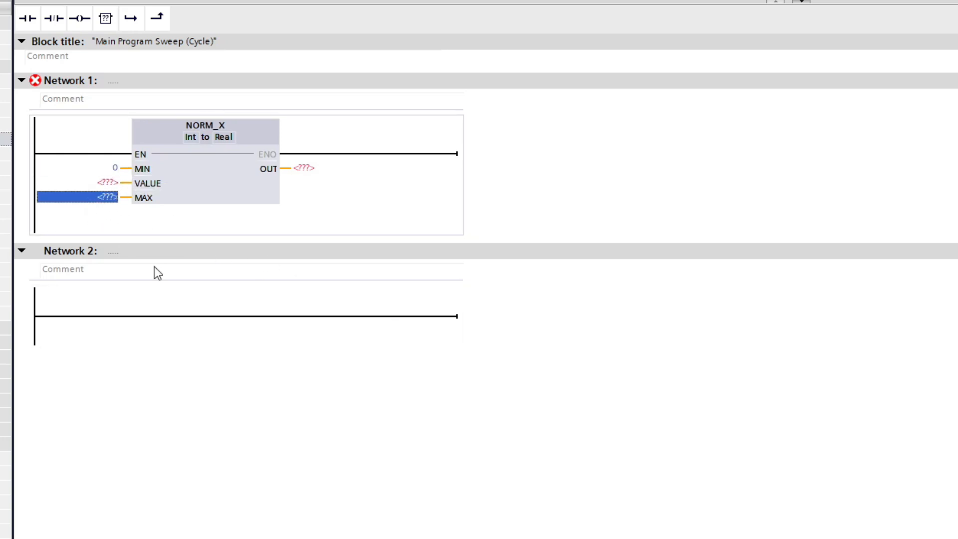
- Set NORM_X MAX to 27648 and connect VALUE to %IW64
{"action": "type", "text": "27648"}
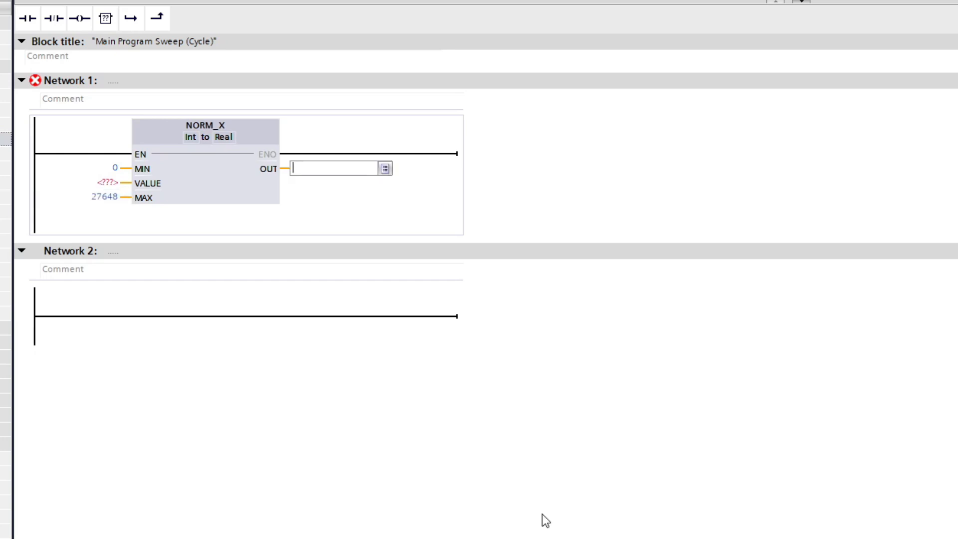
{"action": "left_click", "coordinate": [107, 183]}
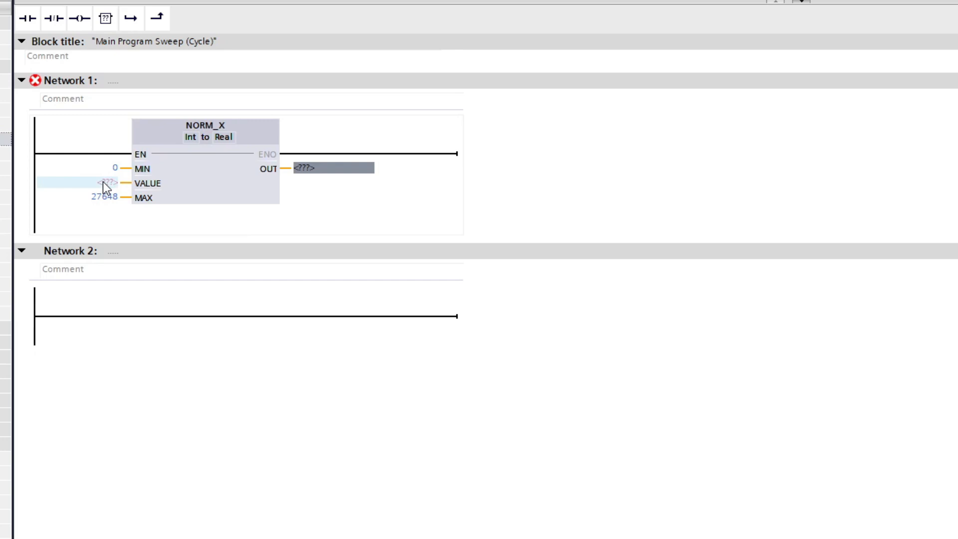
{"action": "type", "text": "%IW64"}
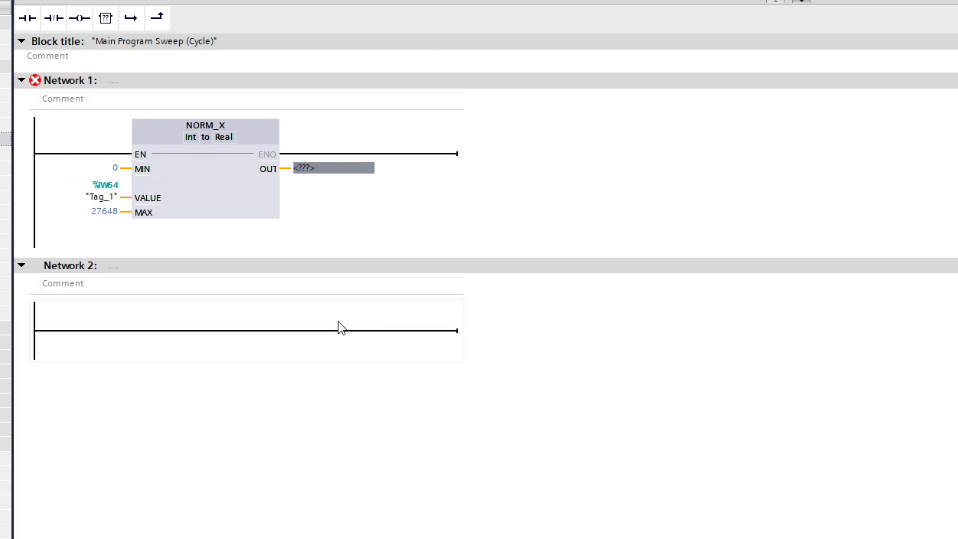
- Rename the %IW64 tag from Tag_1 to Analog_Input_0
{"action": "double_click", "coordinate": [97, 197]}
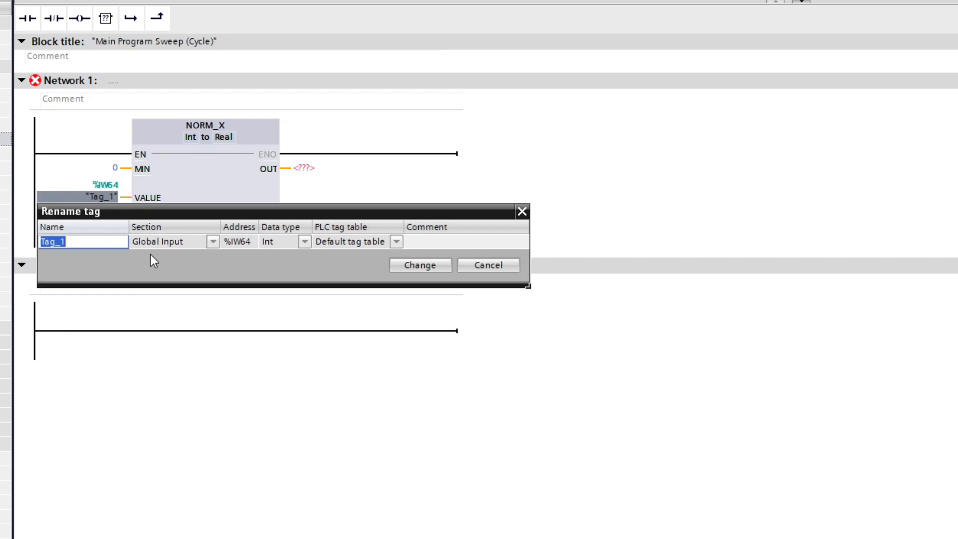
{"action": "type", "text": "Analog_I"}
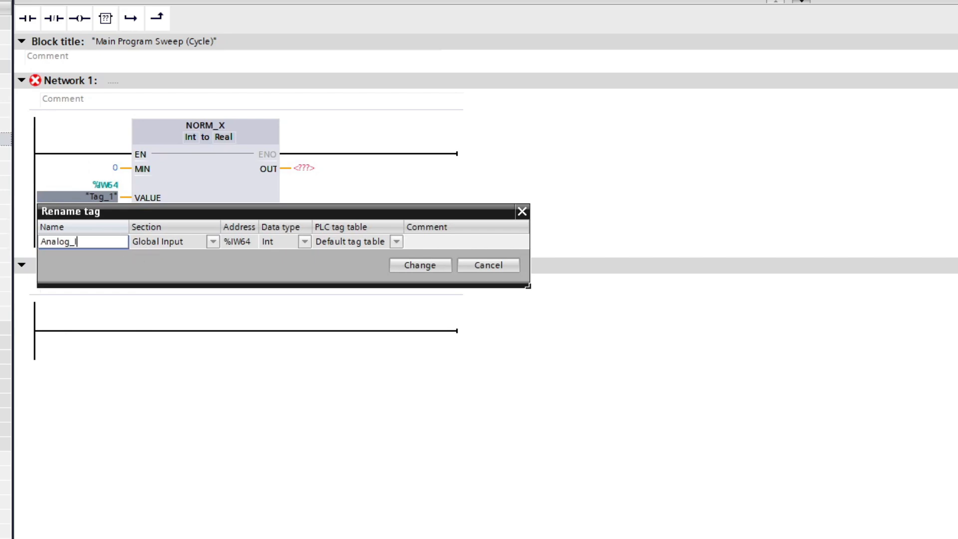
{"action": "left_click", "coordinate": [419, 265]}
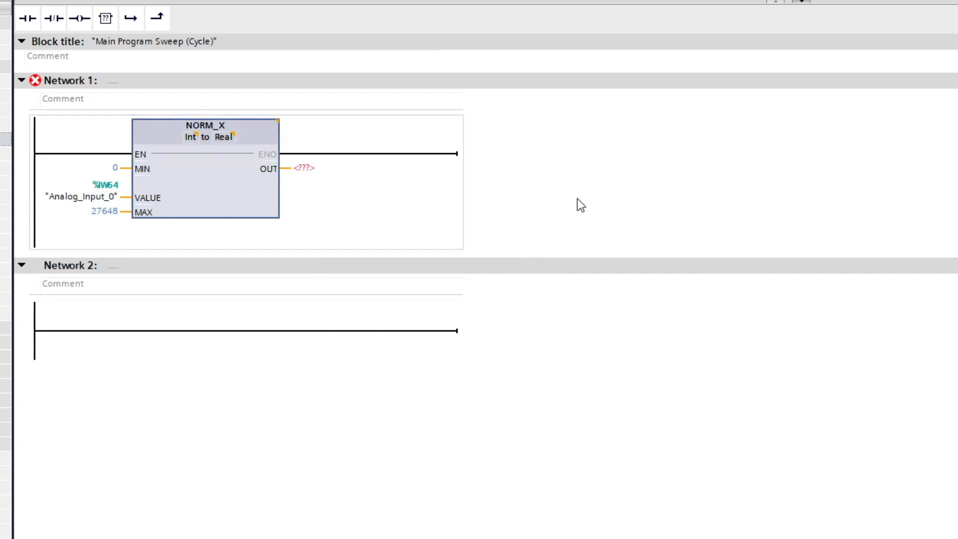
- Enter the undefined tag name Norm_value on the NORM_X OUT pin
{"action": "left_click", "coordinate": [304, 168]}
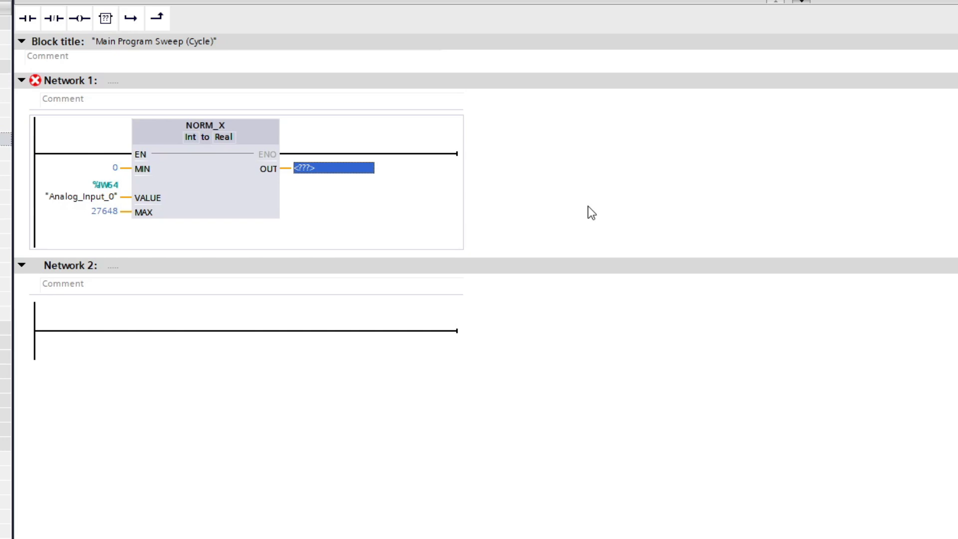
{"action": "type", "text": "Norm_"}
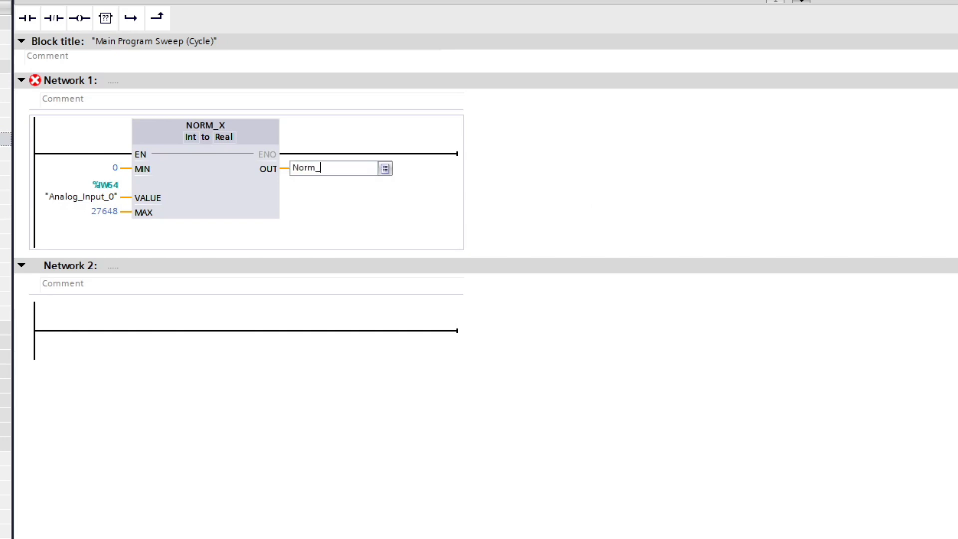
{"action": "type", "text": "value"}
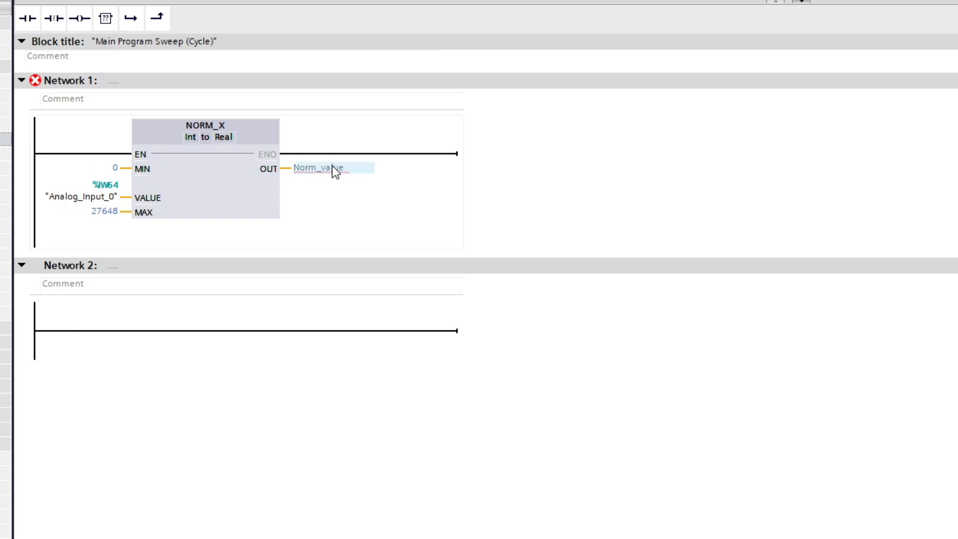
- Define Norm_value as a Global Memory Real tag at %MD0
{"action": "right_click", "coordinate": [329, 169]}
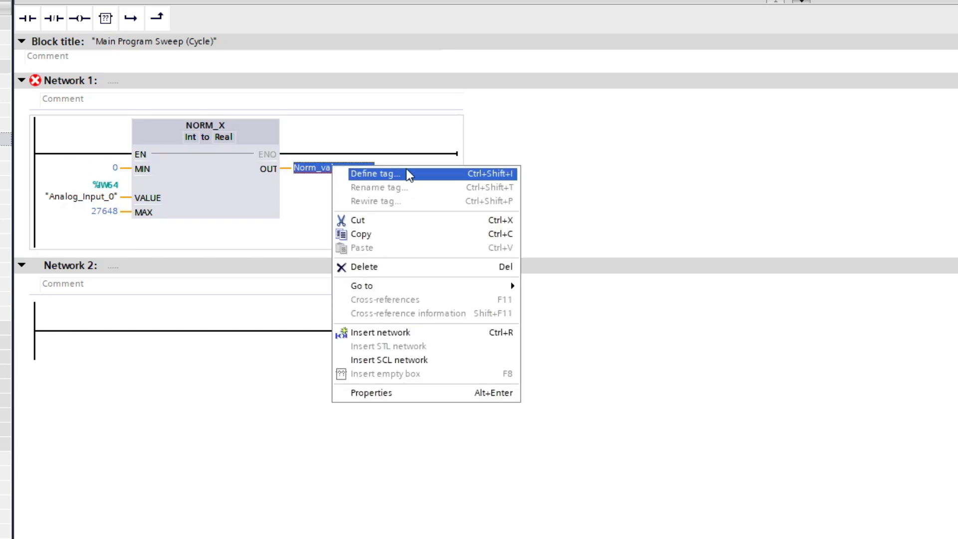
{"action": "left_click", "coordinate": [375, 174]}
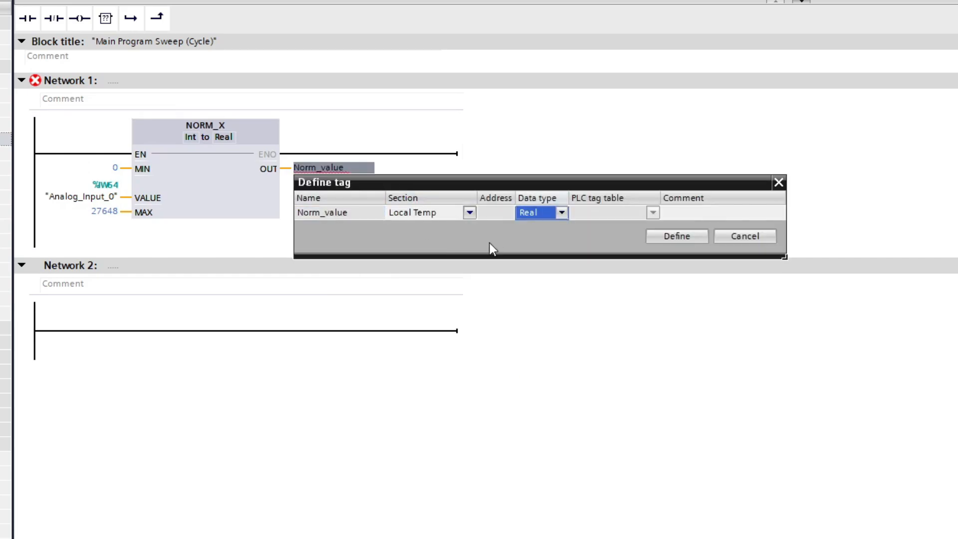
{"action": "left_click", "coordinate": [561, 212]}
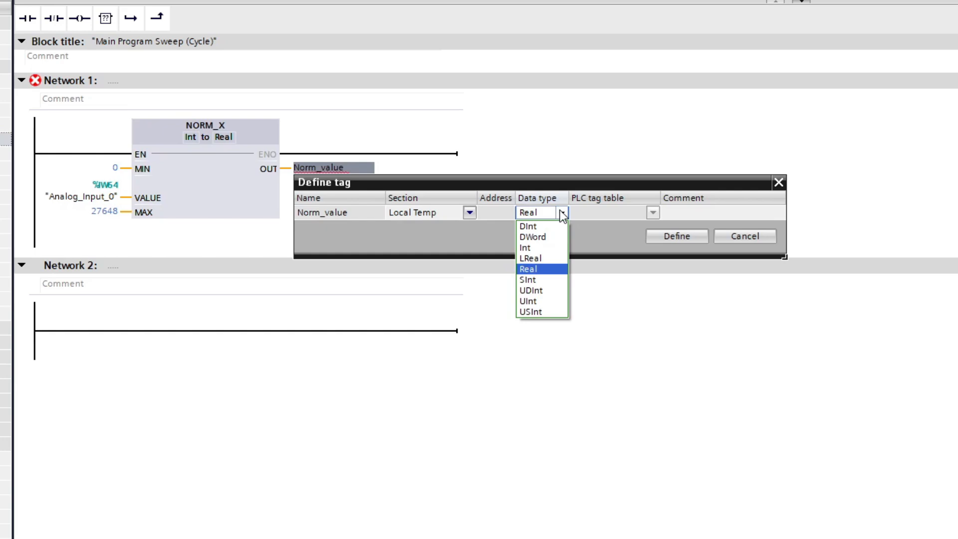
{"action": "left_click", "coordinate": [529, 269]}
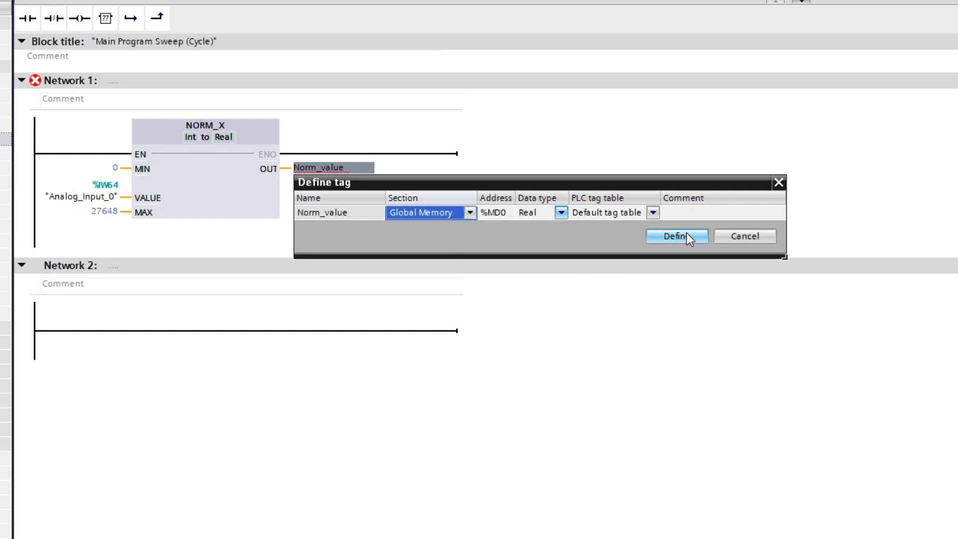
{"action": "left_click", "coordinate": [675, 237]}
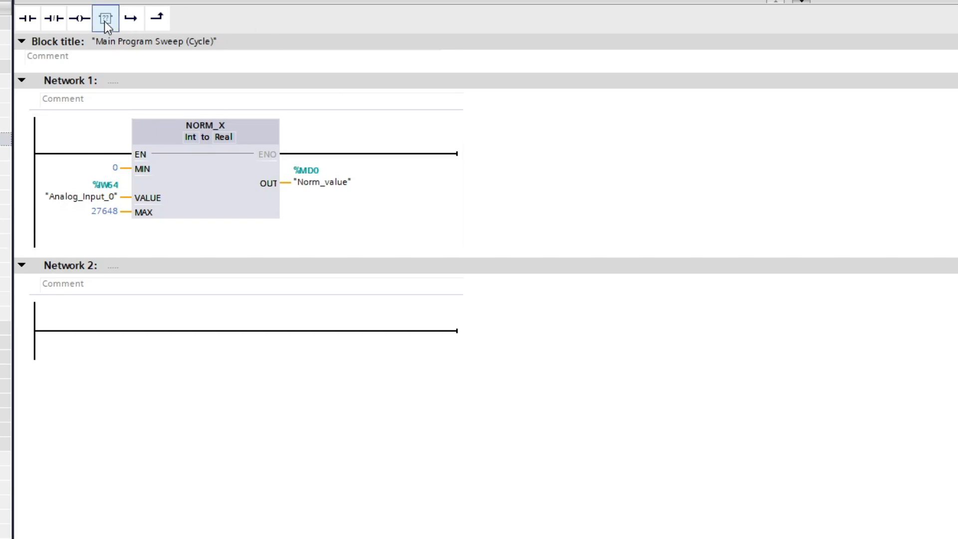
- Add a SCALE_X box after NORM_X with Real input and output types
{"action": "left_click", "coordinate": [105, 18]}
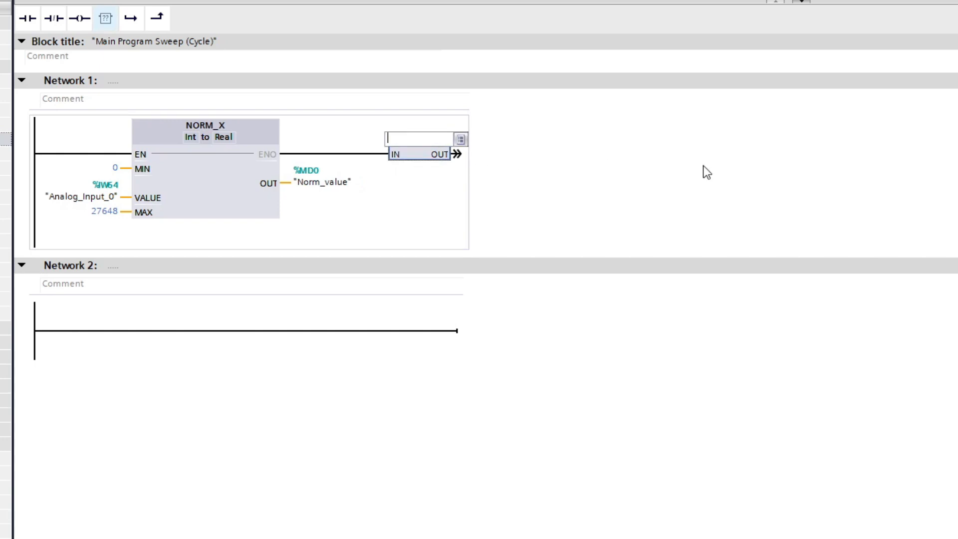
{"action": "type", "text": "scal"}
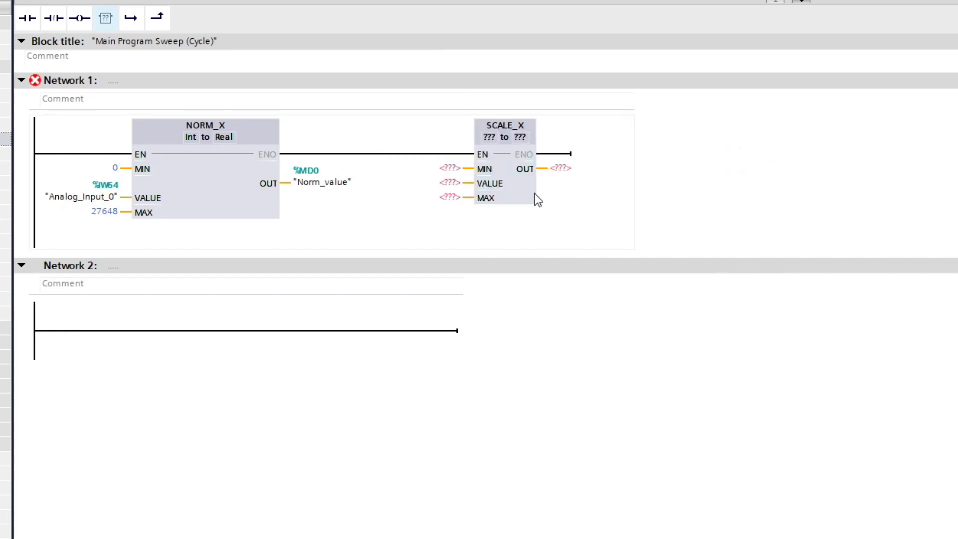
{"action": "left_click", "coordinate": [487, 136]}
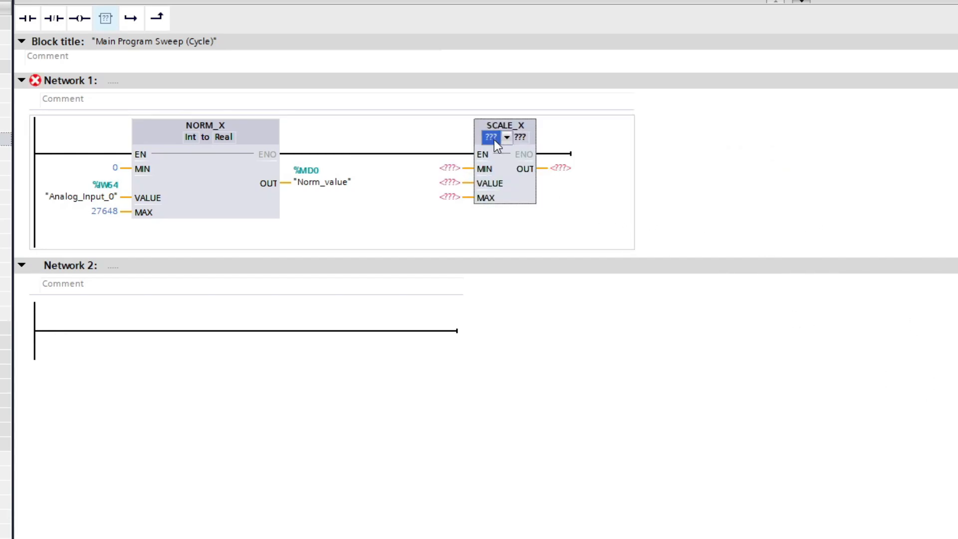
{"action": "left_click", "coordinate": [493, 136]}
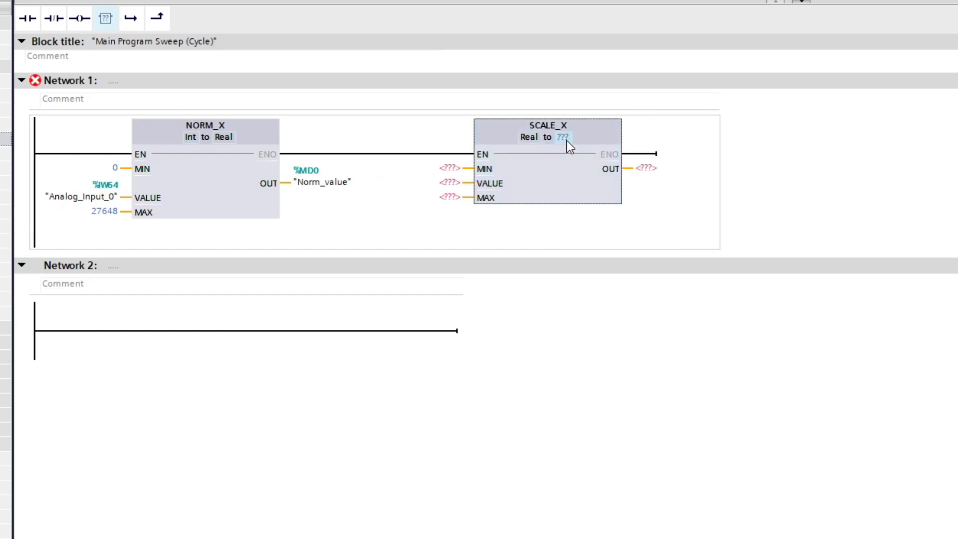
{"action": "left_click", "coordinate": [579, 136]}
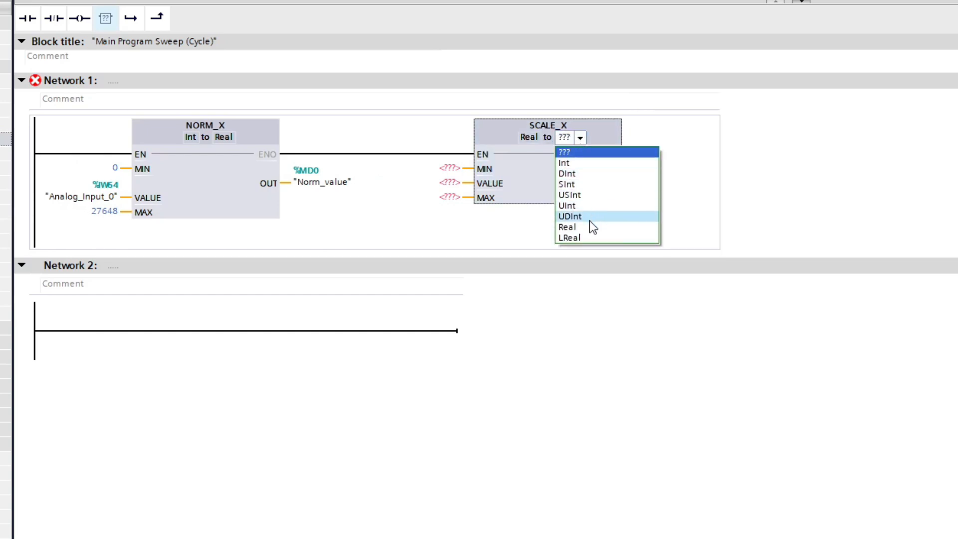
{"action": "left_click", "coordinate": [567, 226]}
{"action": "type", "text": "0"}
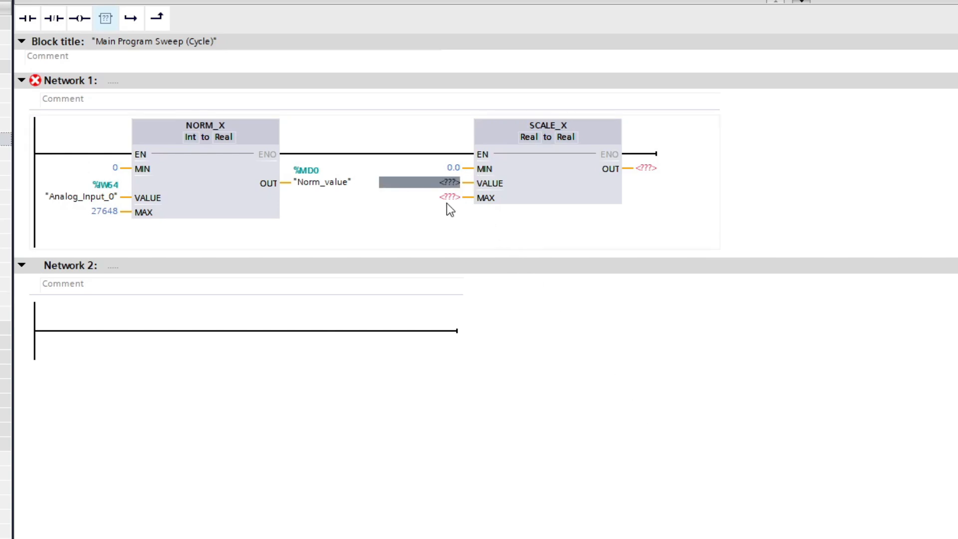
- Set SCALE_X MAX to 100.0 and its VALUE input to Norm_value
{"action": "left_click", "coordinate": [419, 198]}
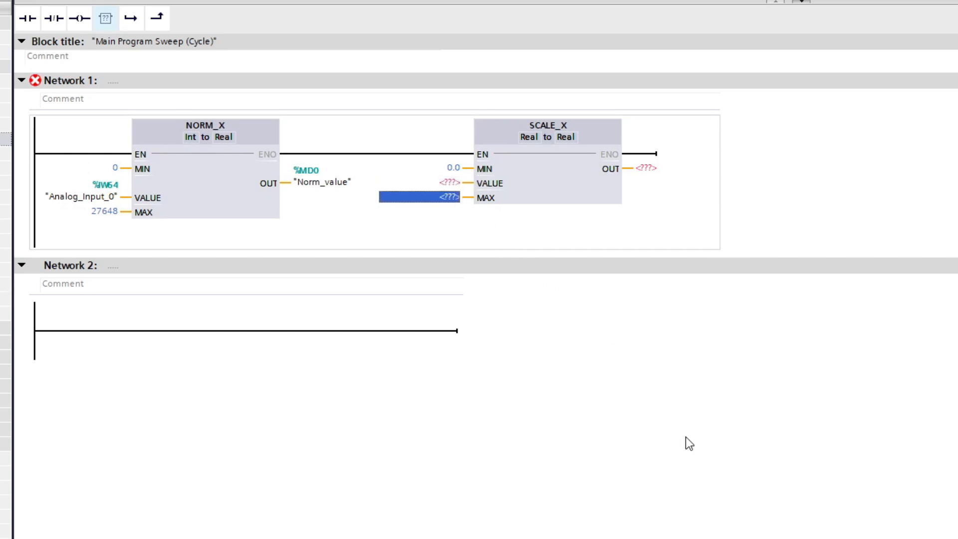
{"action": "type", "text": "100.0"}
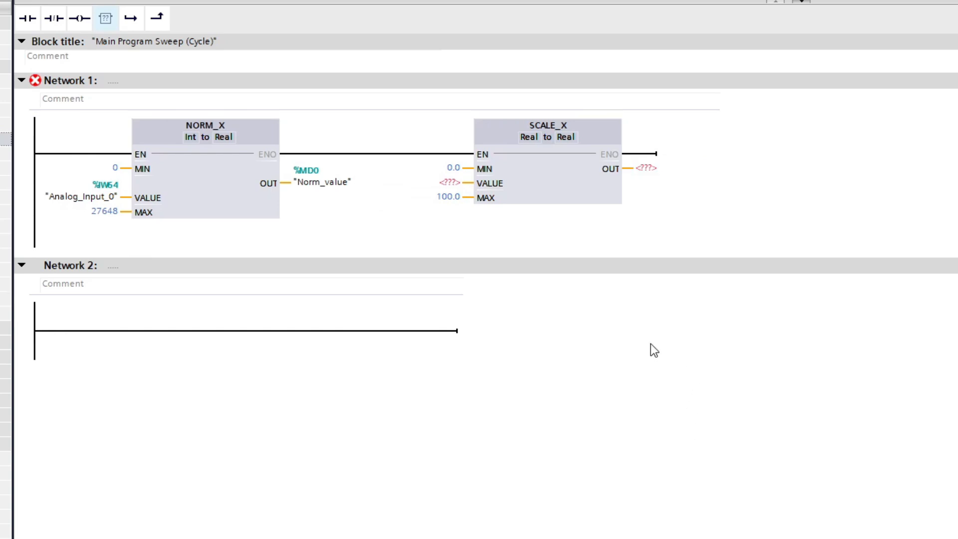
{"action": "left_click", "coordinate": [429, 182]}
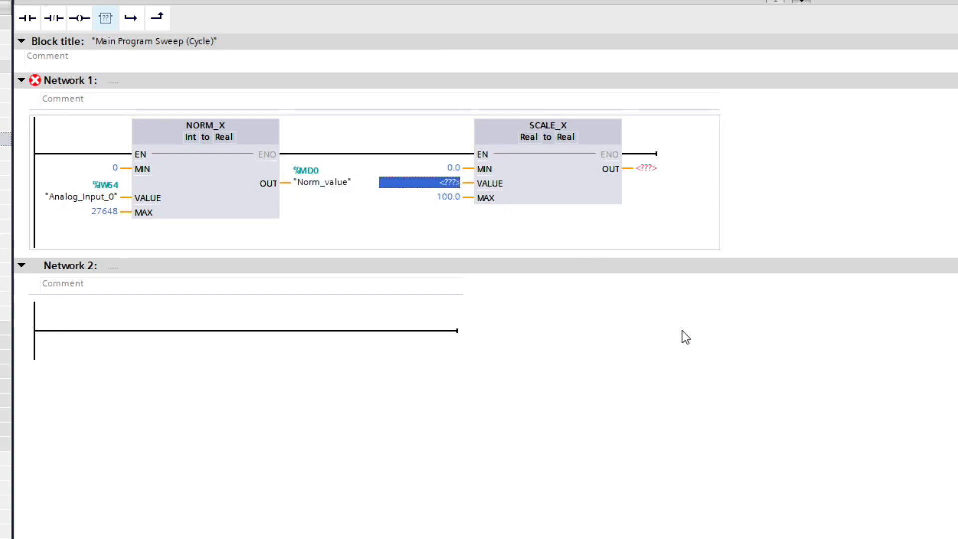
{"action": "type", "text": "Norm_value\""}
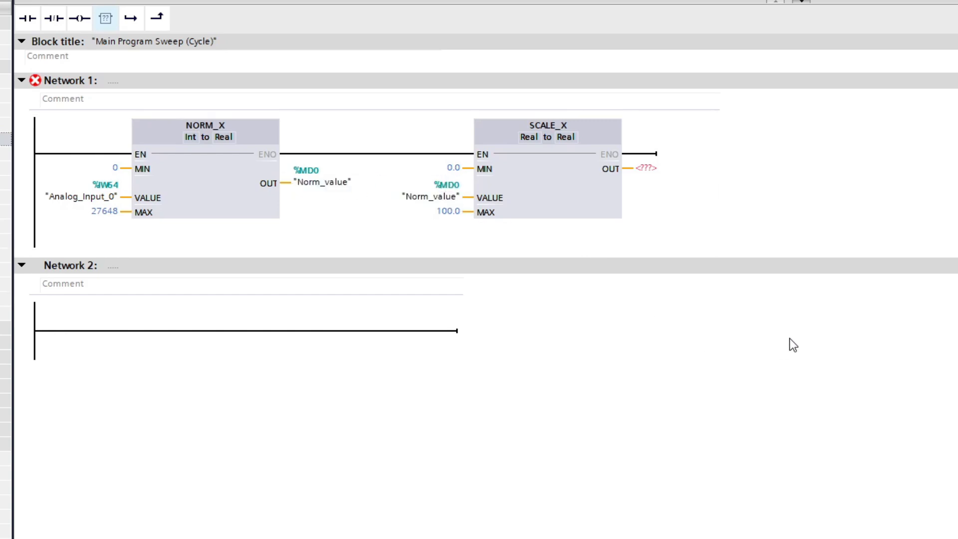
{"action": "left_click", "coordinate": [646, 168]}
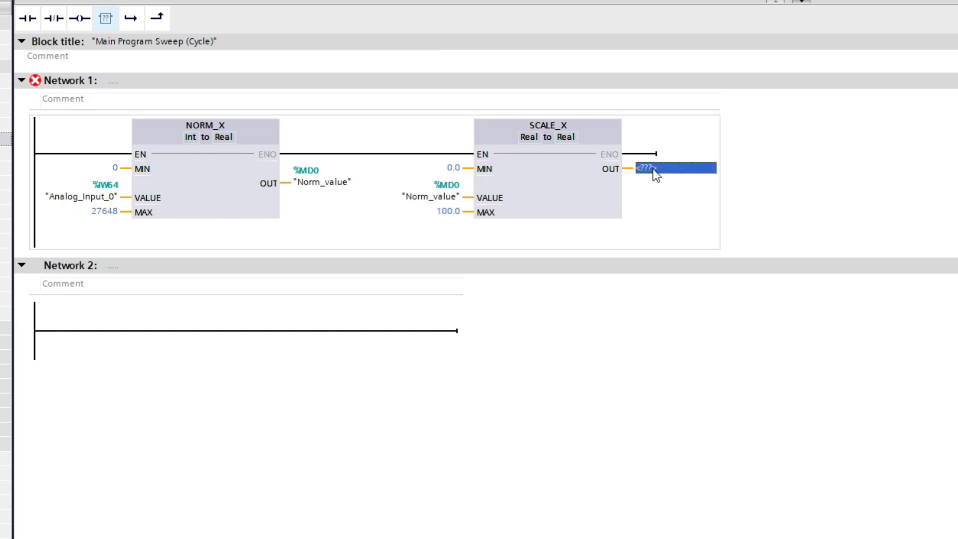
- Assign Scale_value to SCALE_X OUT as a Global Memory tag at %MD2
{"action": "type", "text": "Scale_va"}
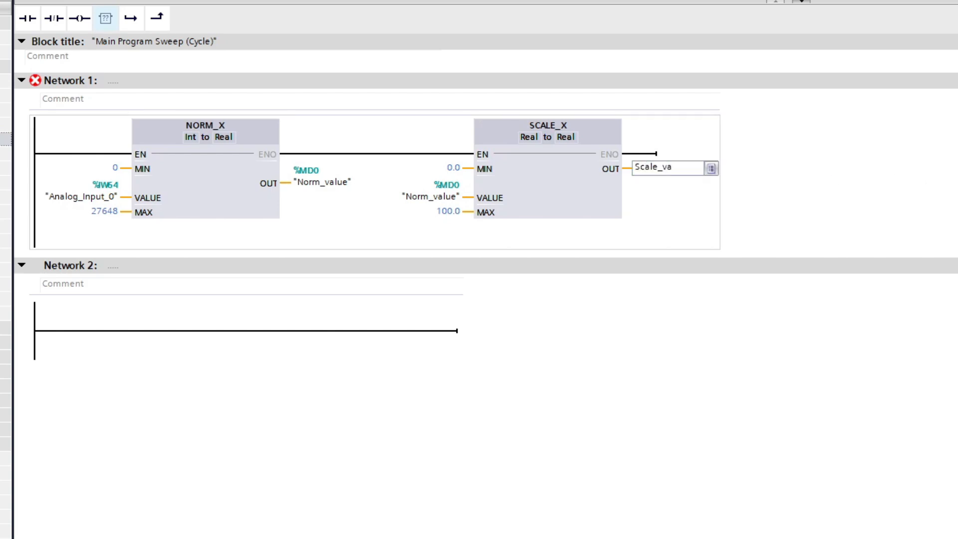
{"action": "type", "text": "Scale_value"}
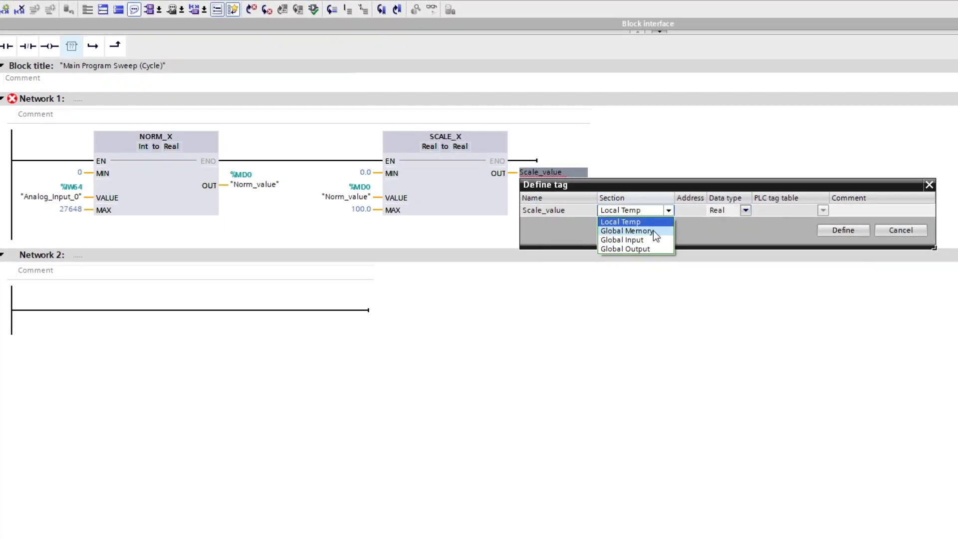
{"action": "left_click", "coordinate": [627, 231]}
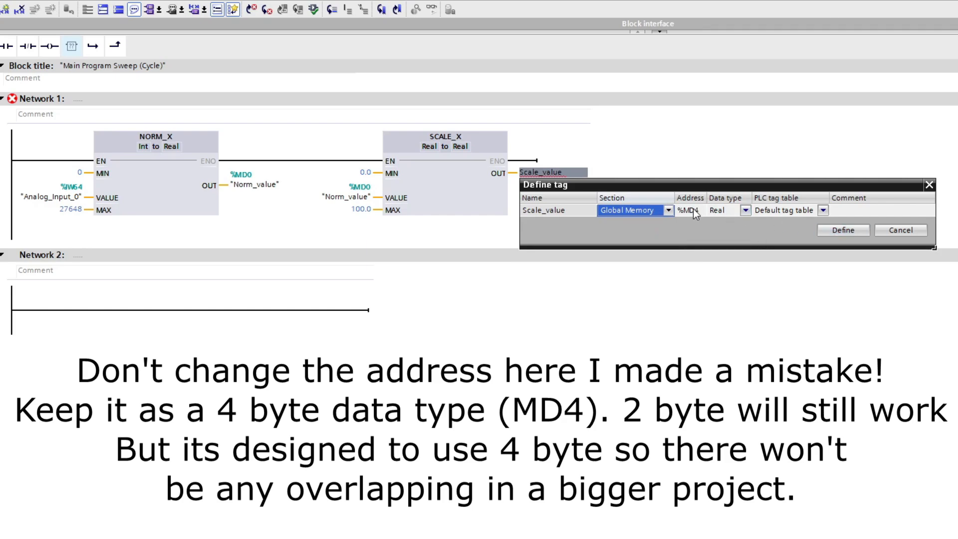
{"action": "left_click", "coordinate": [689, 210]}
{"action": "type", "text": "2"}
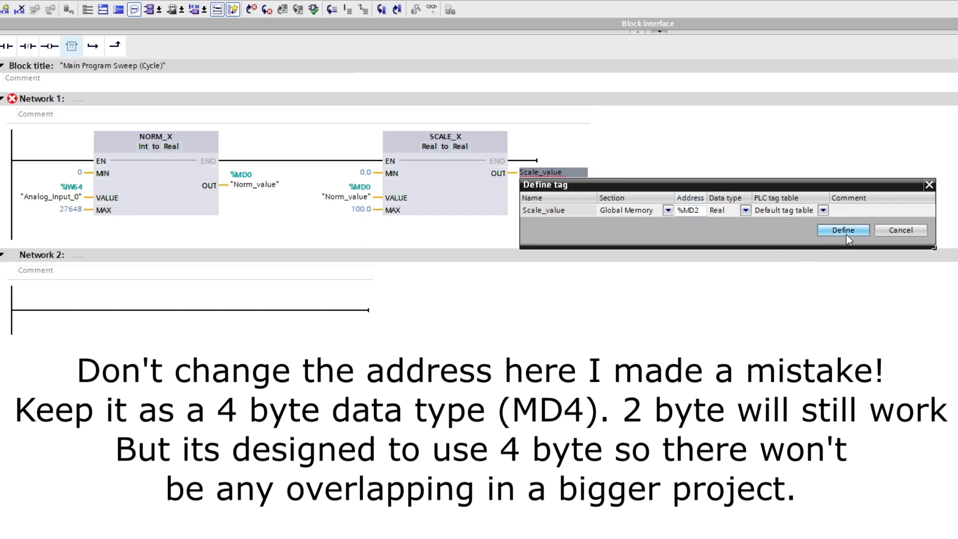
{"action": "left_click", "coordinate": [842, 231]}
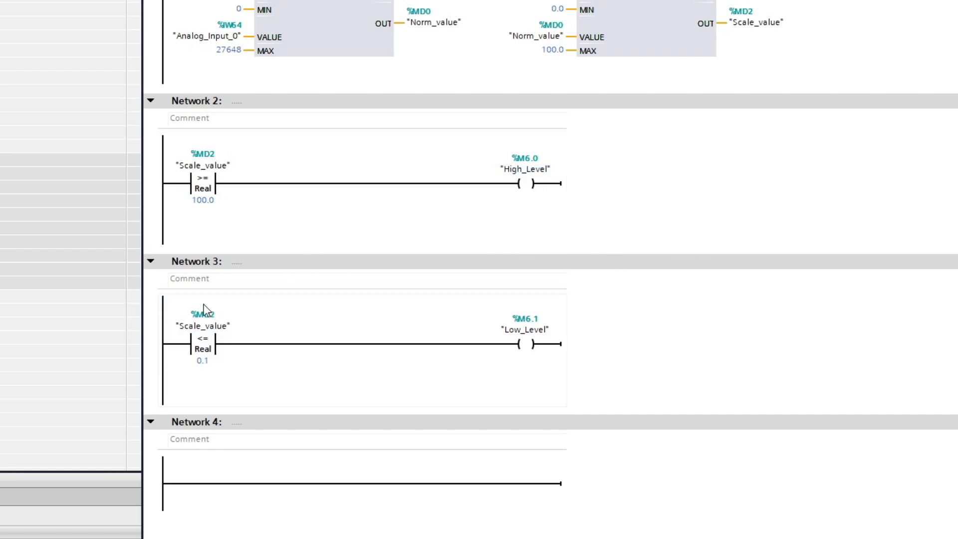
- Click in the Main [OB1] editor once the level comparison networks are complete
{"action": "left_click", "coordinate": [531, 343]}
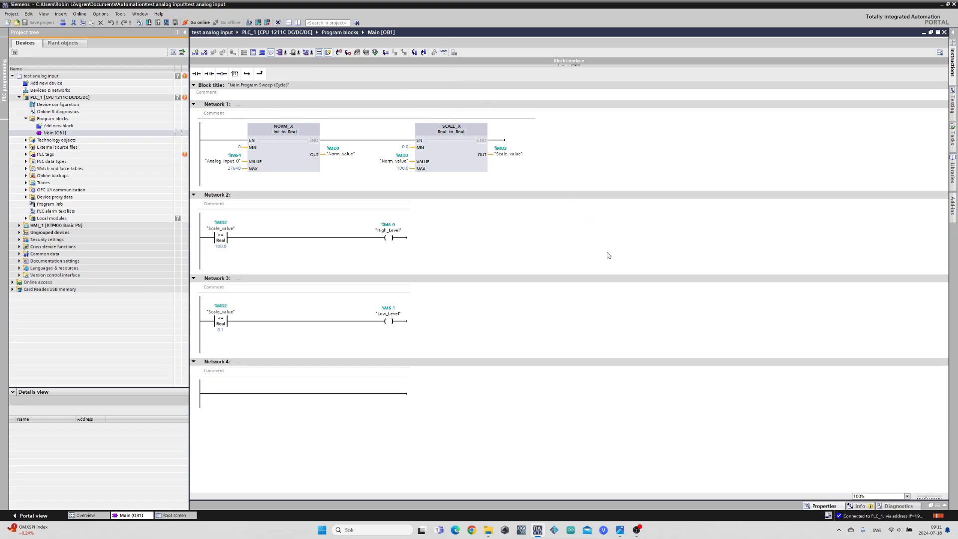
- Turn on online monitoring of OB1, showing Analog_Input_0 at 16#0000 and Scale_value 0.0
{"action": "left_click", "coordinate": [199, 22]}
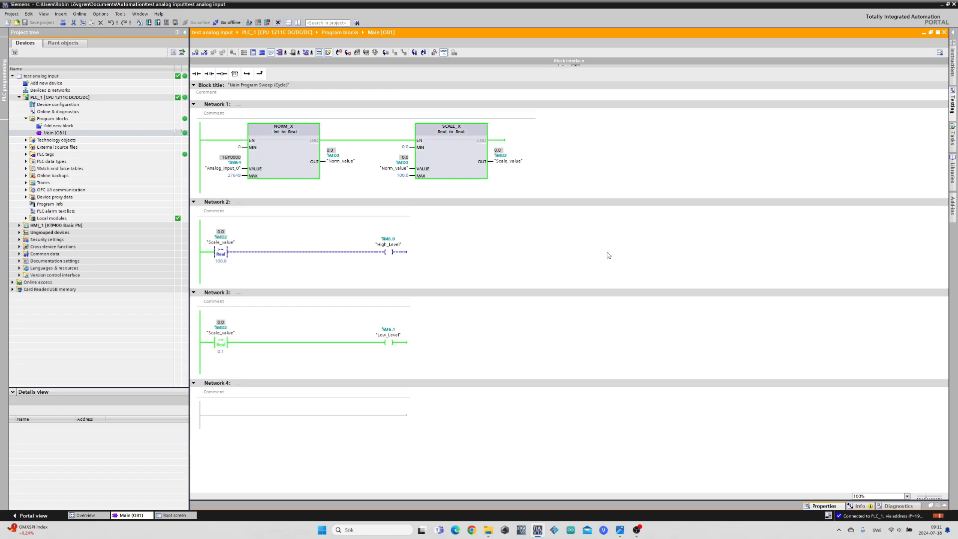